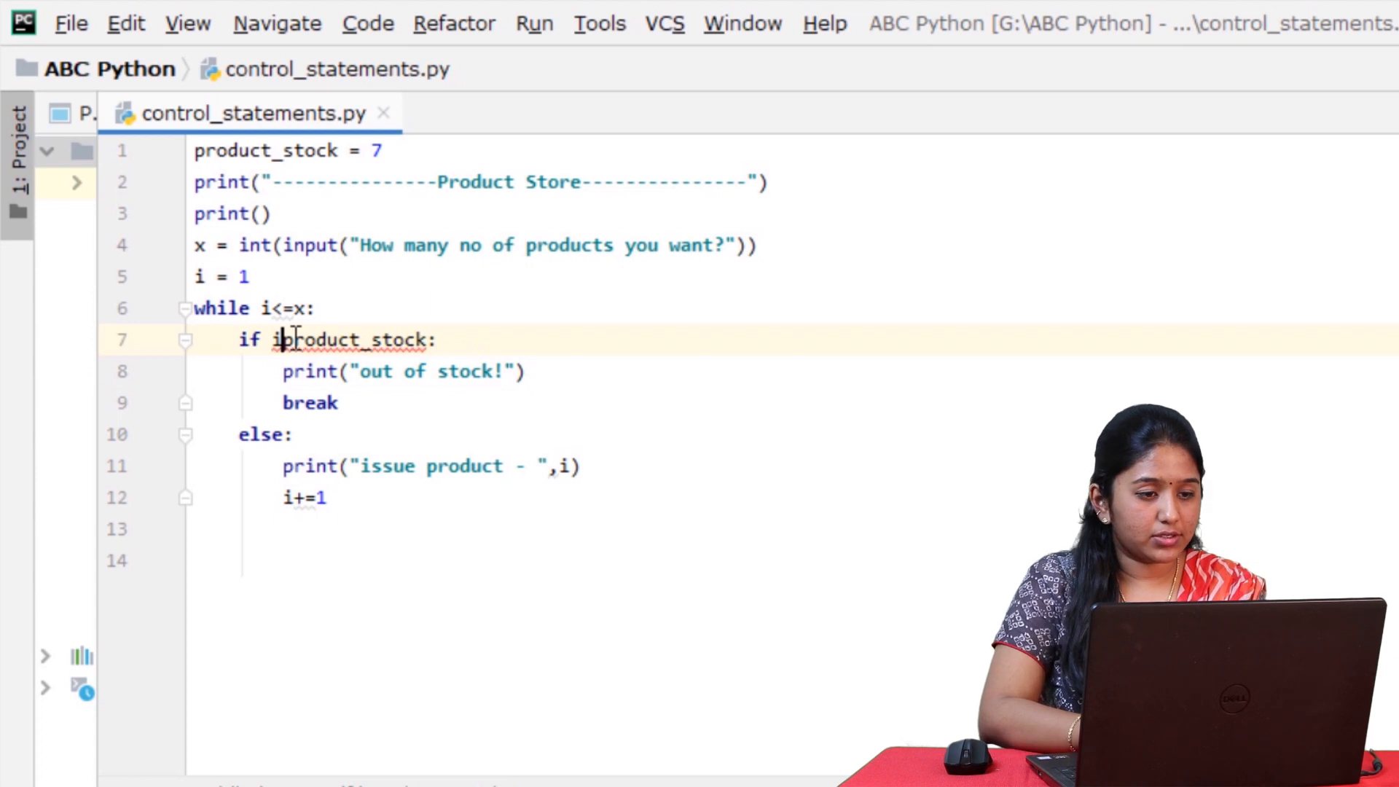
Change the loop's if condition to i<=product_stock and target the issue-product print under else.
type("<=")
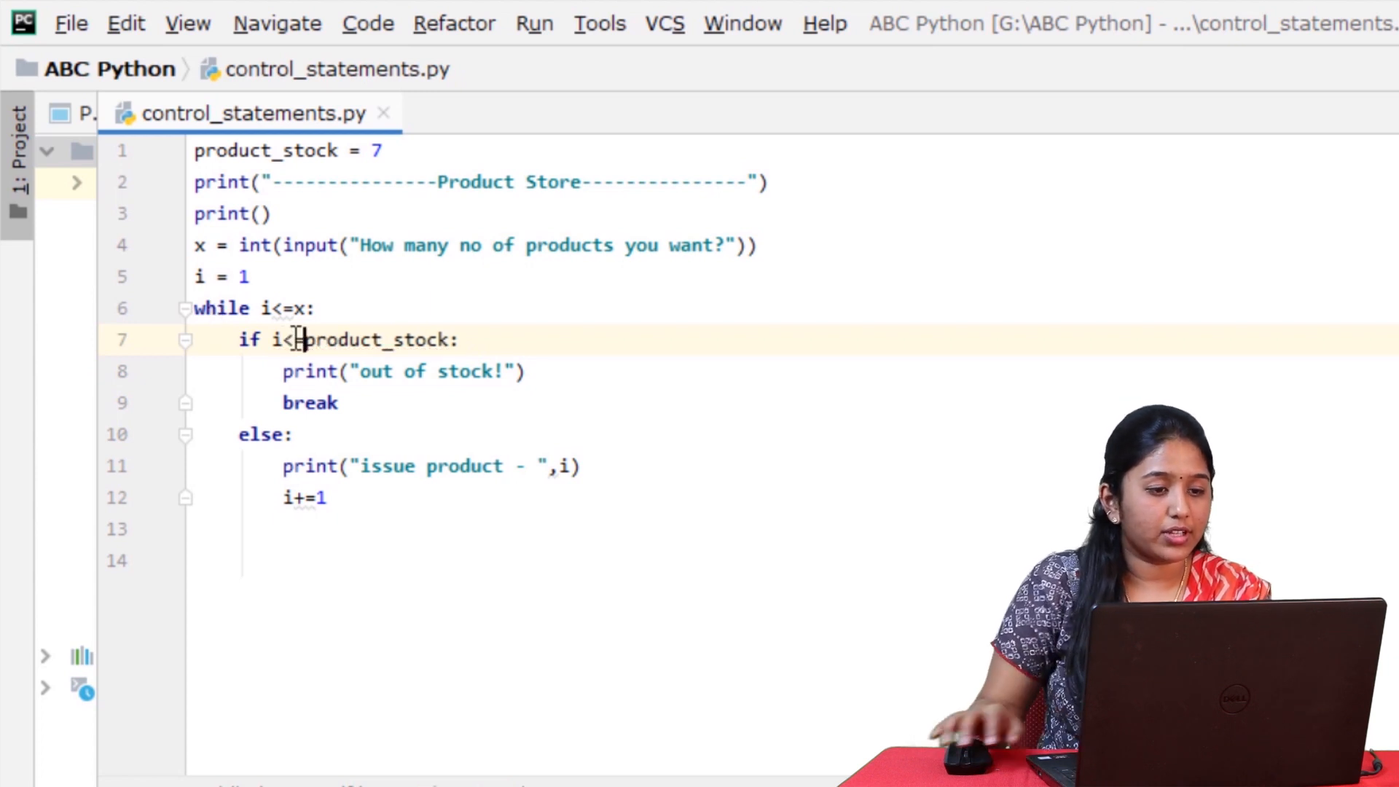
left_click_drag(277, 340, 457, 340)
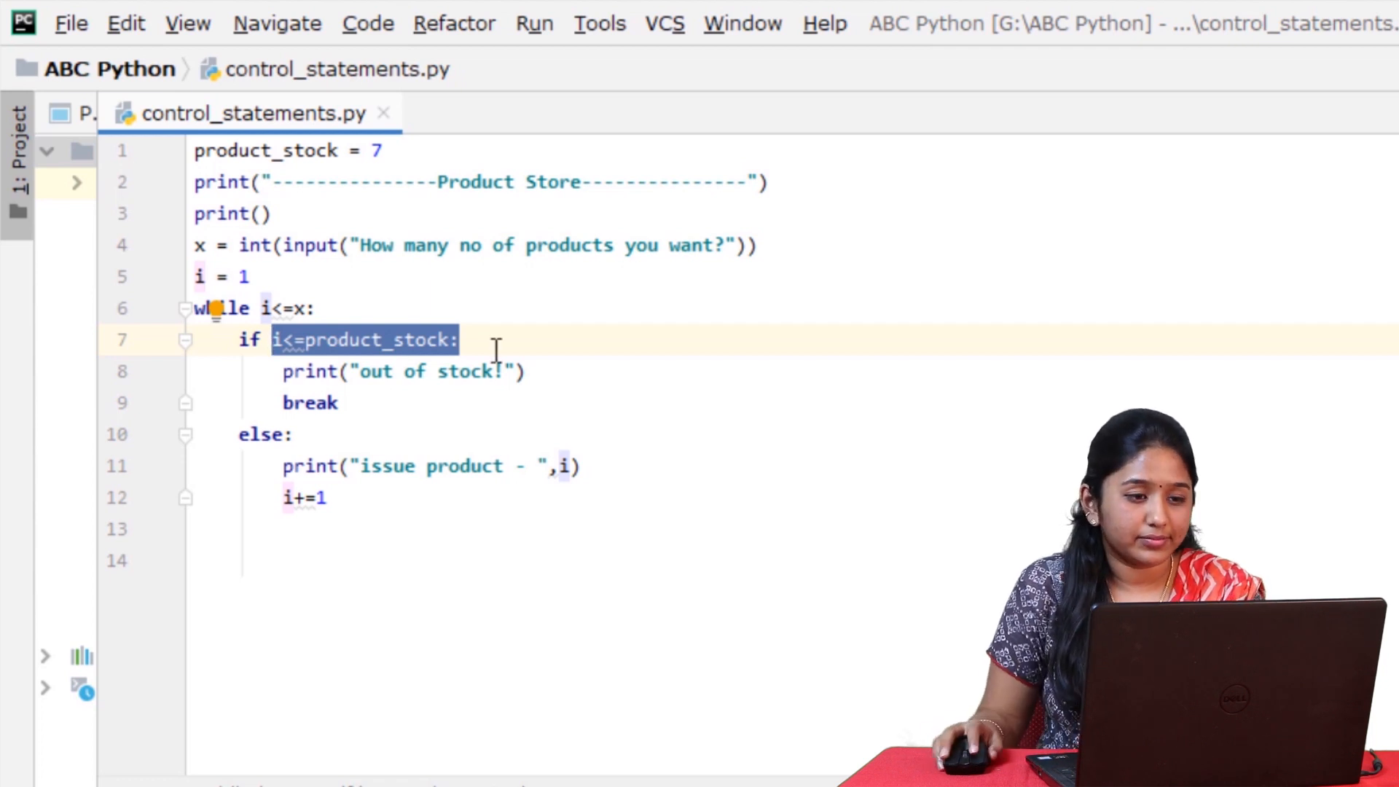
left_click(473, 341)
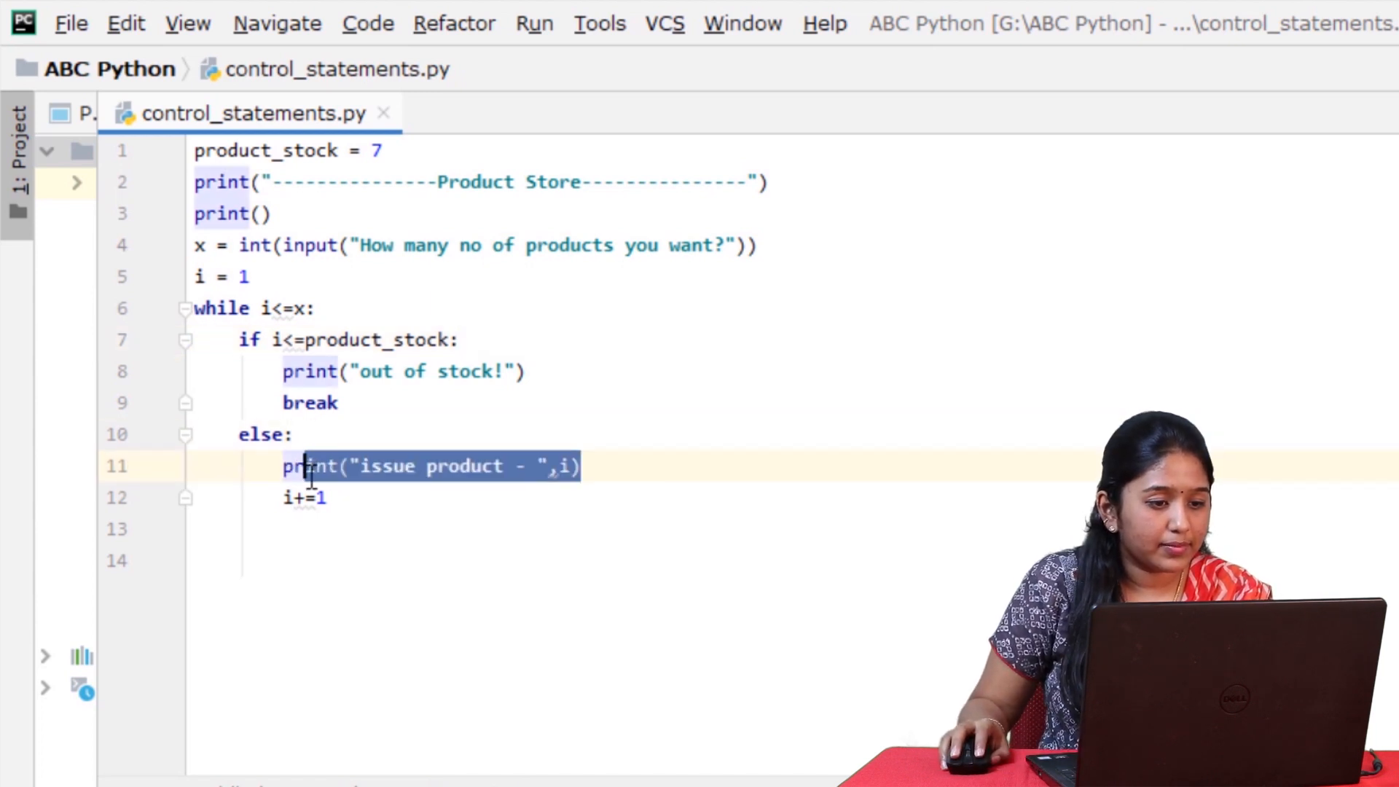
Move print("issue product - ", i) into the if branch, followed by i+=1 and continue.
key("Delete")
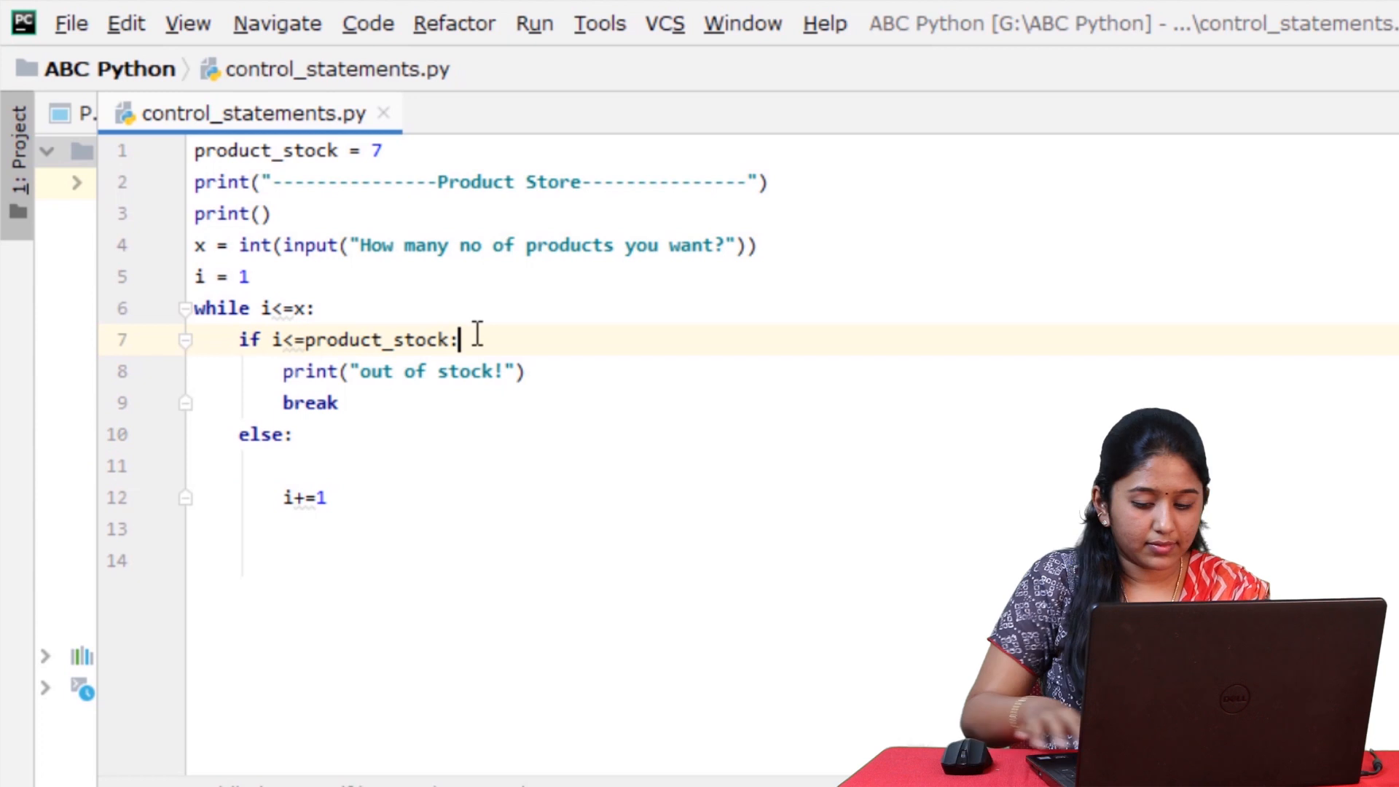
type("print(\"issue product - \", i)")
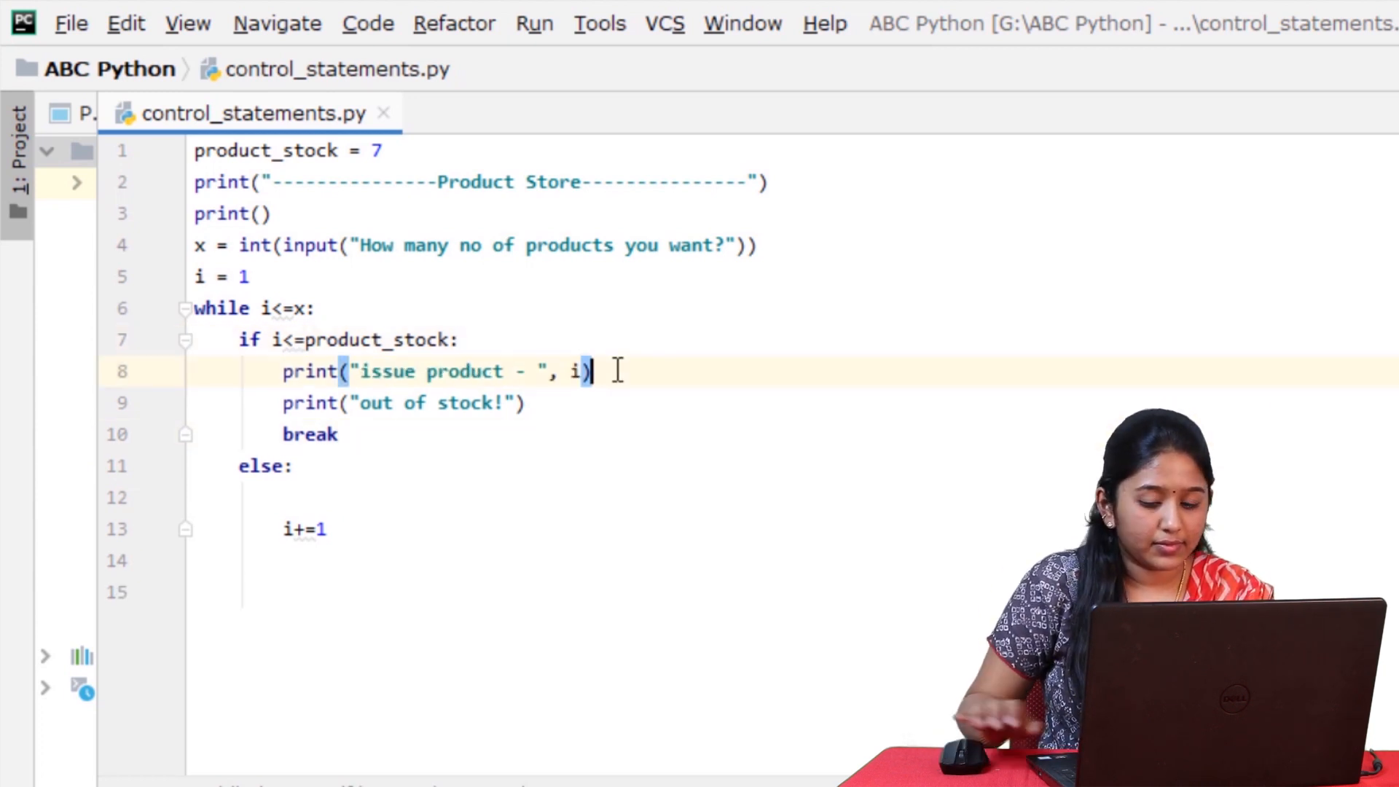
key("Enter")
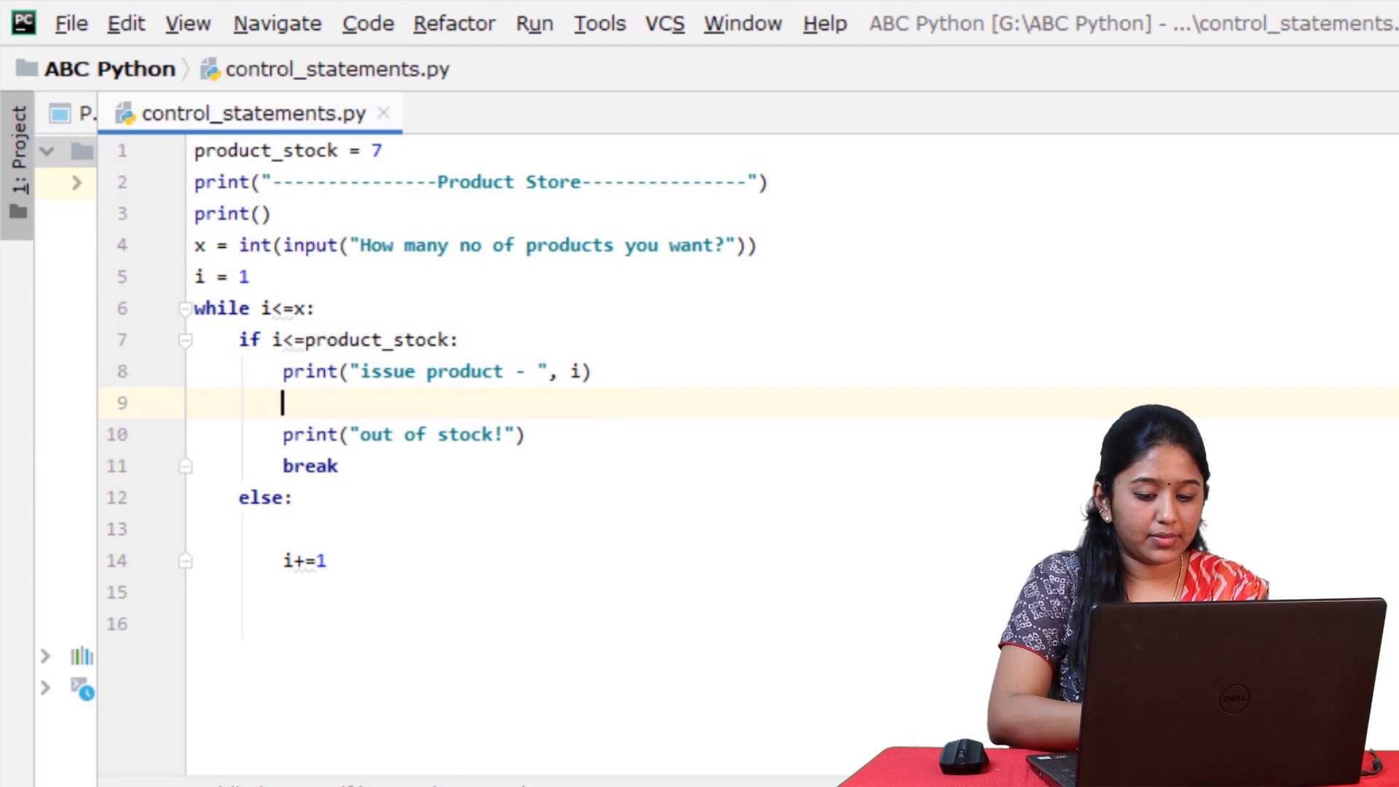
type("i==")
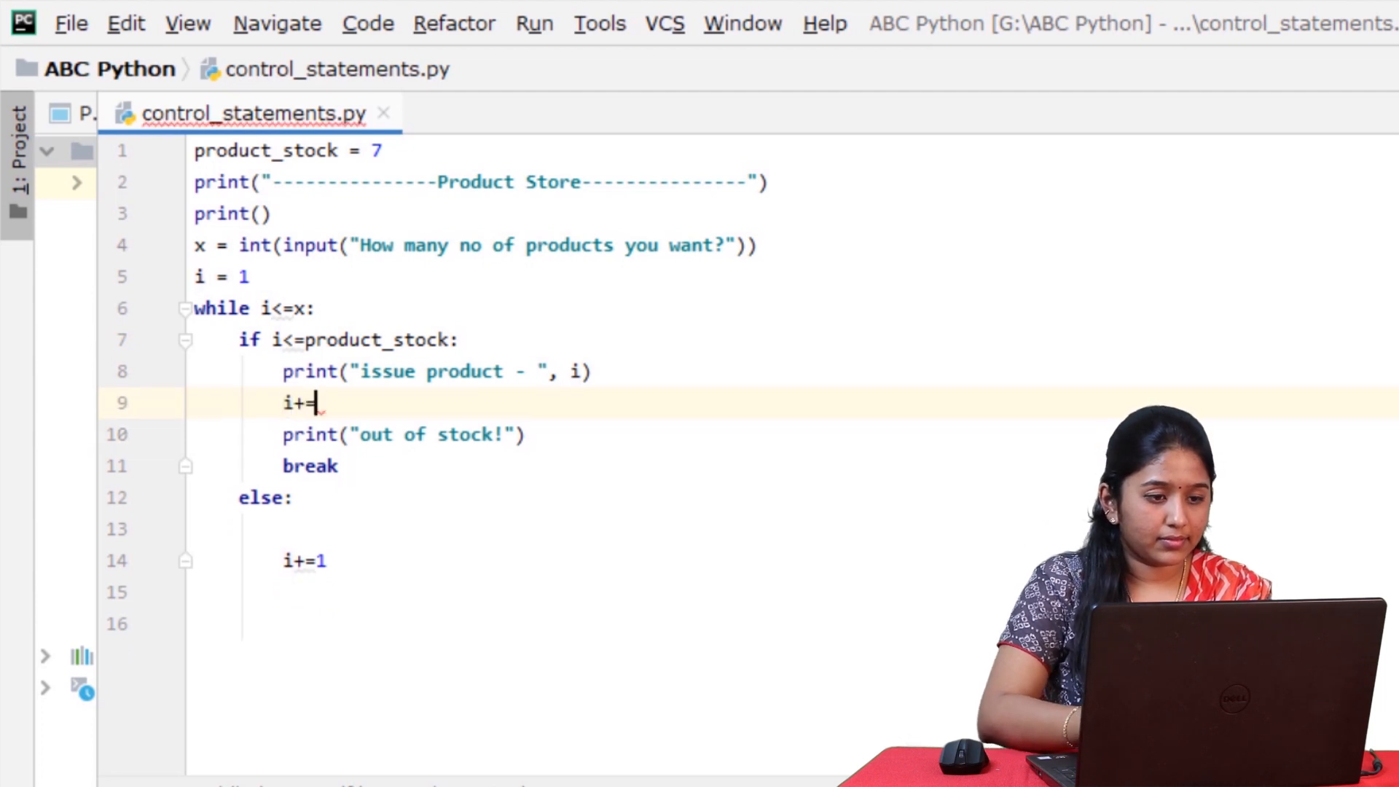
key("Enter")
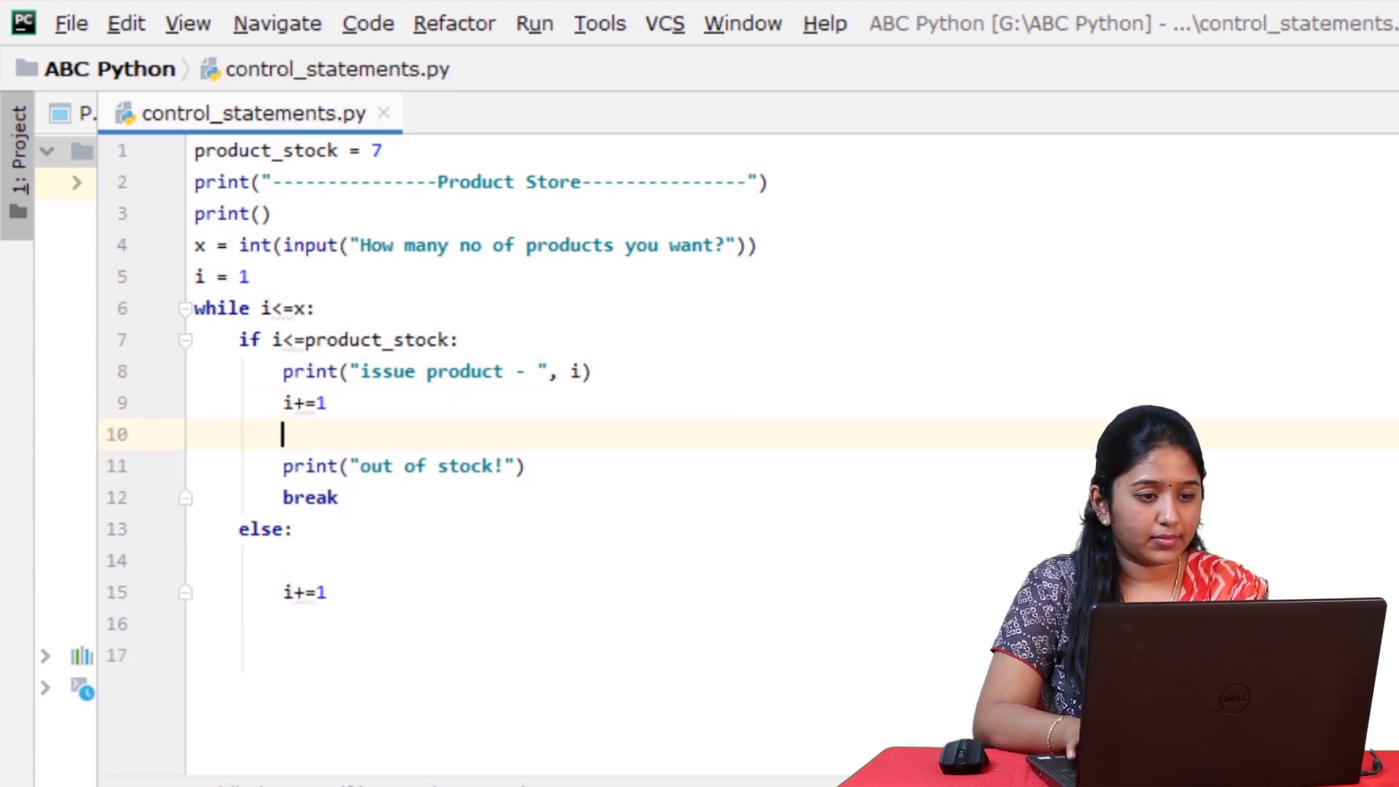
type("continue")
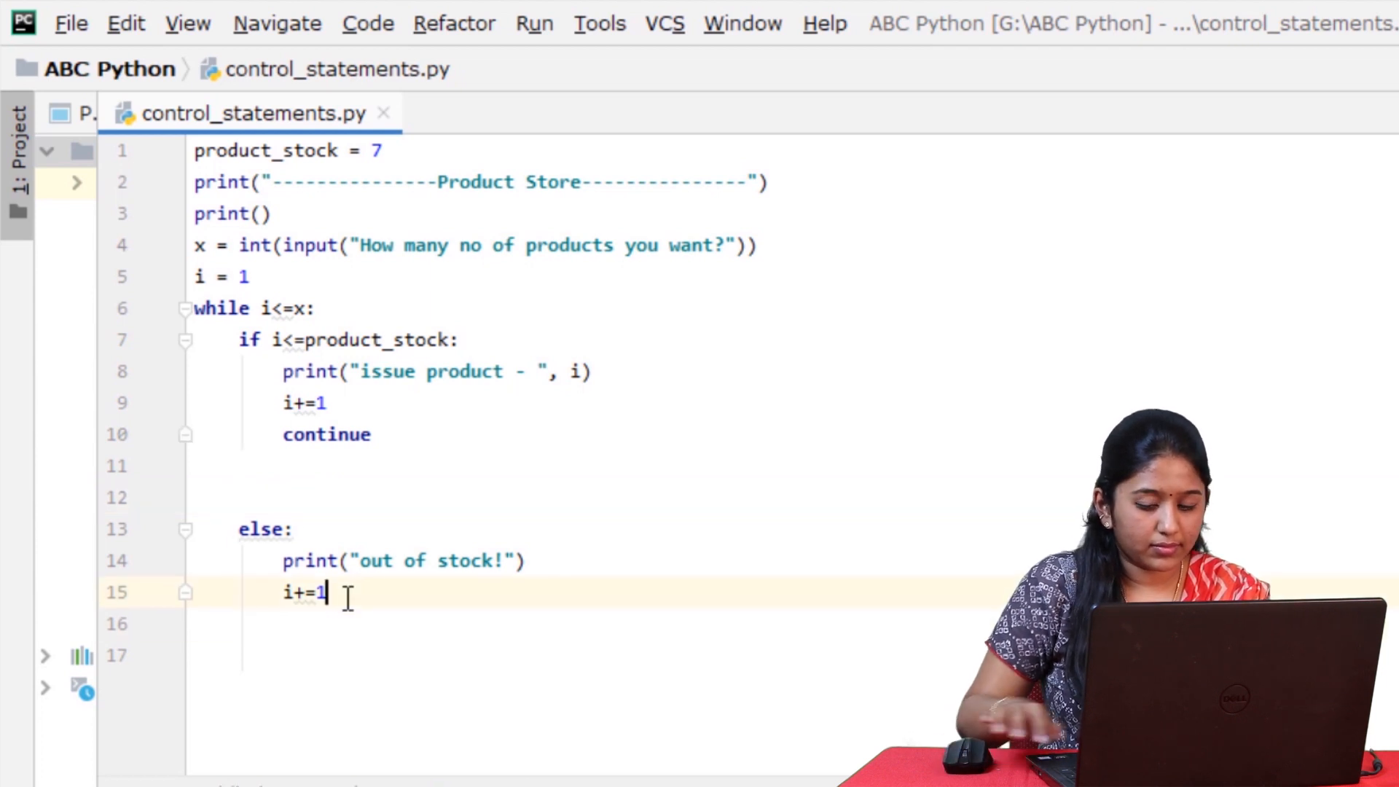
End the else branch with break and remove the blank lines before it.
type("break")
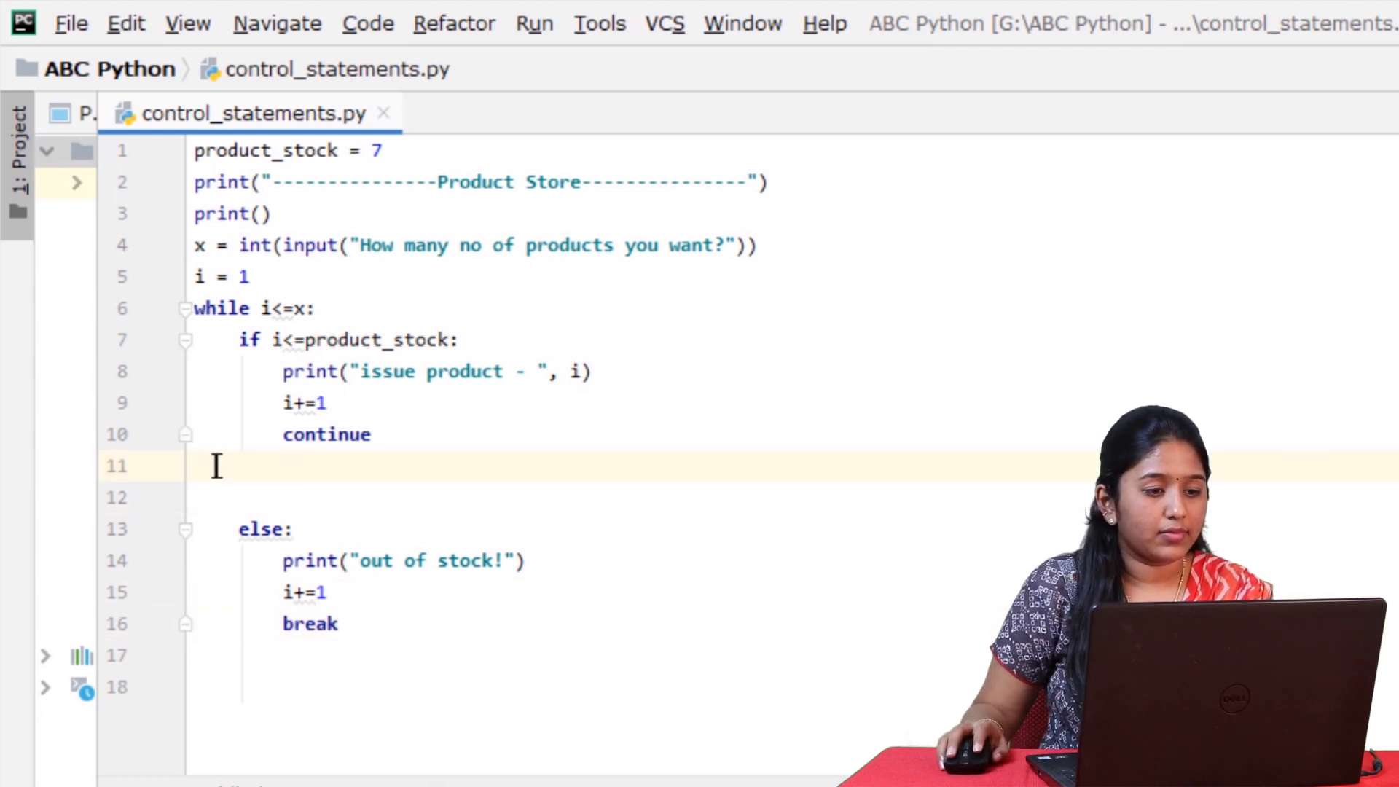
key("Backspace")
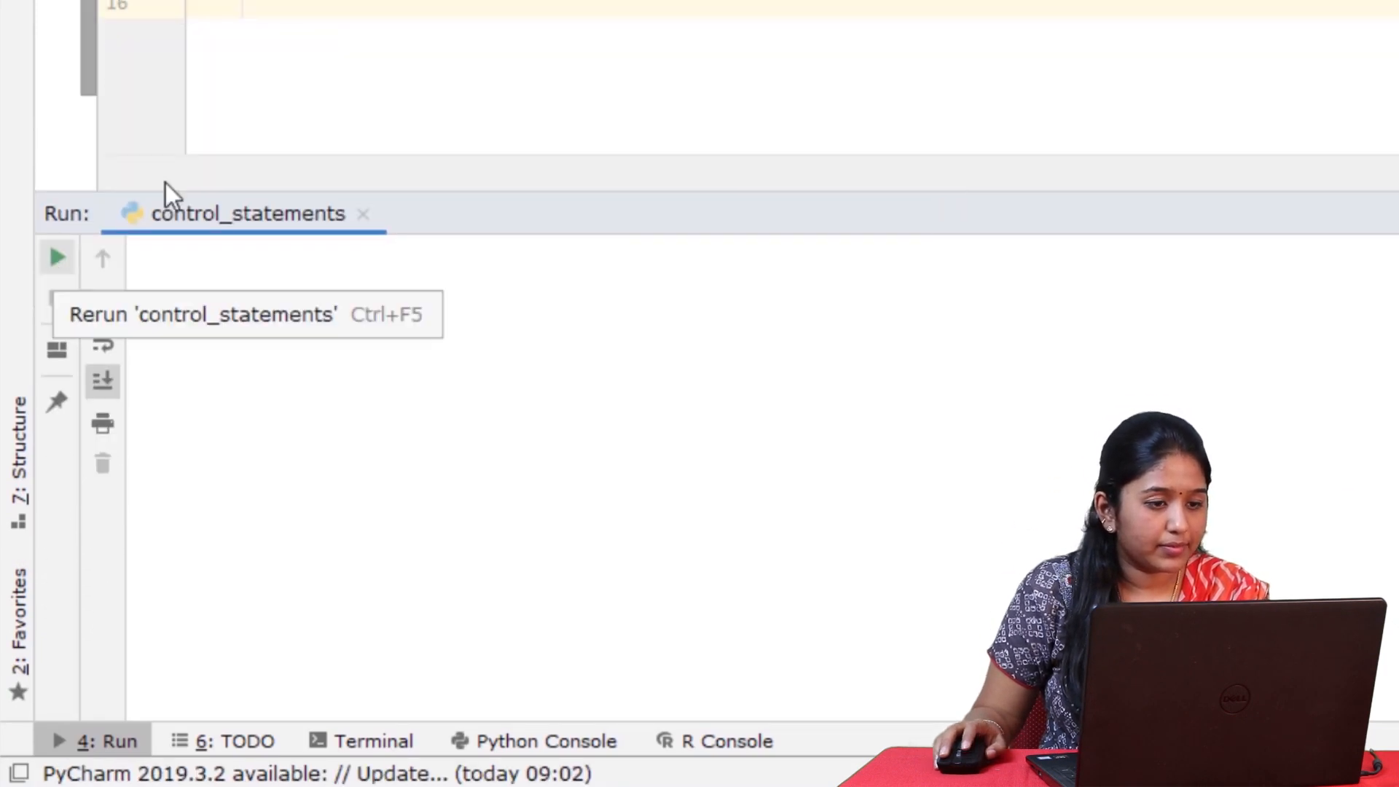
Rerun the product store with 12, issuing products 1–7 then out of stock.
left_click(55, 255)
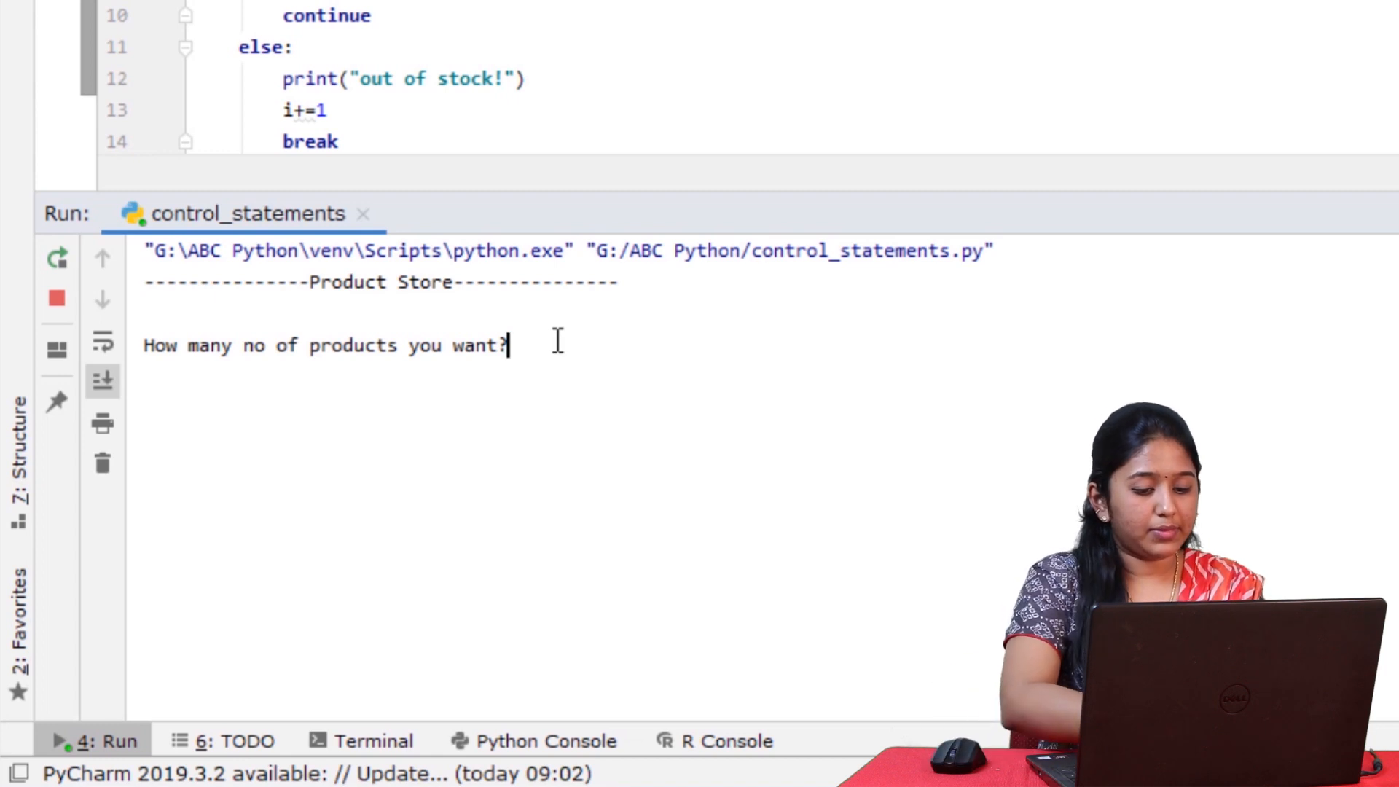
type("12")
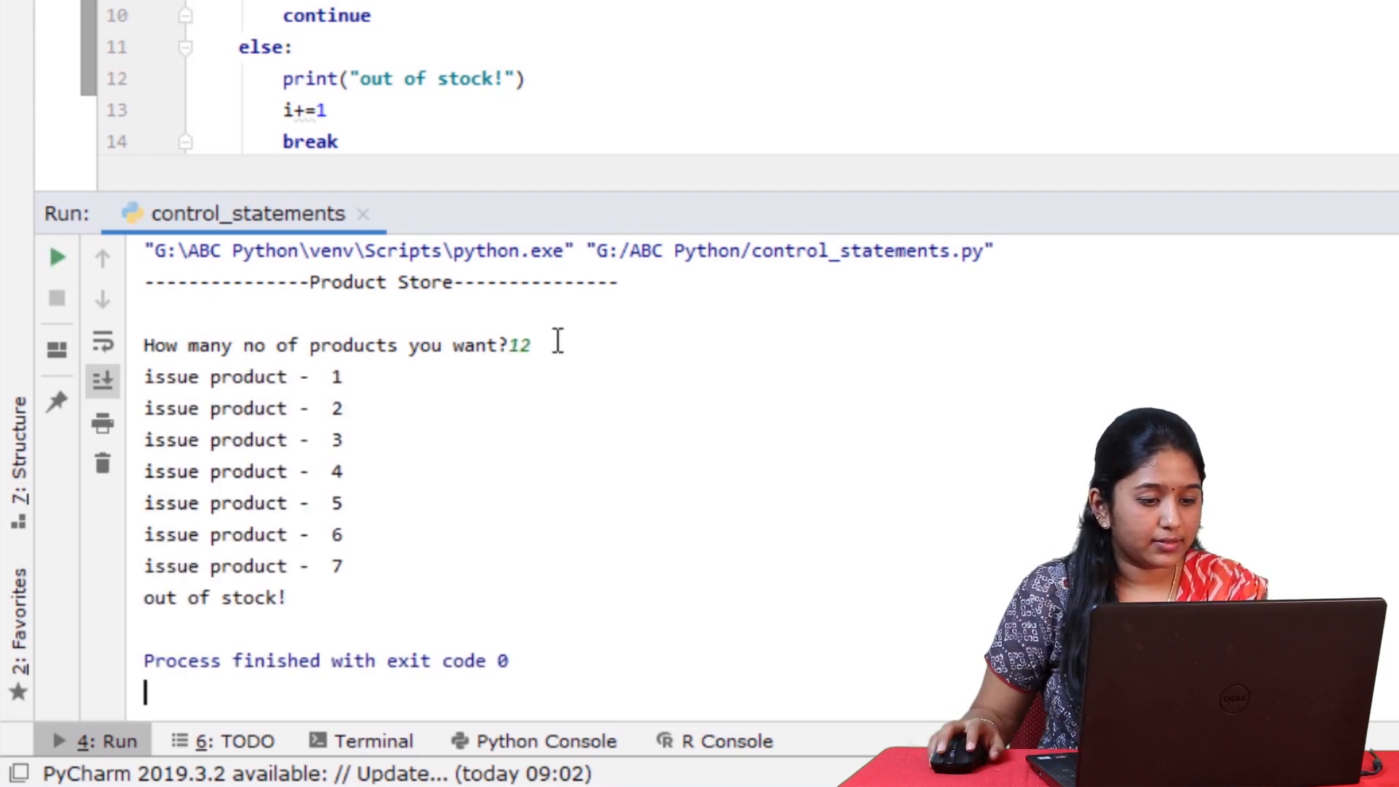
left_click_drag(145, 345, 342, 535)
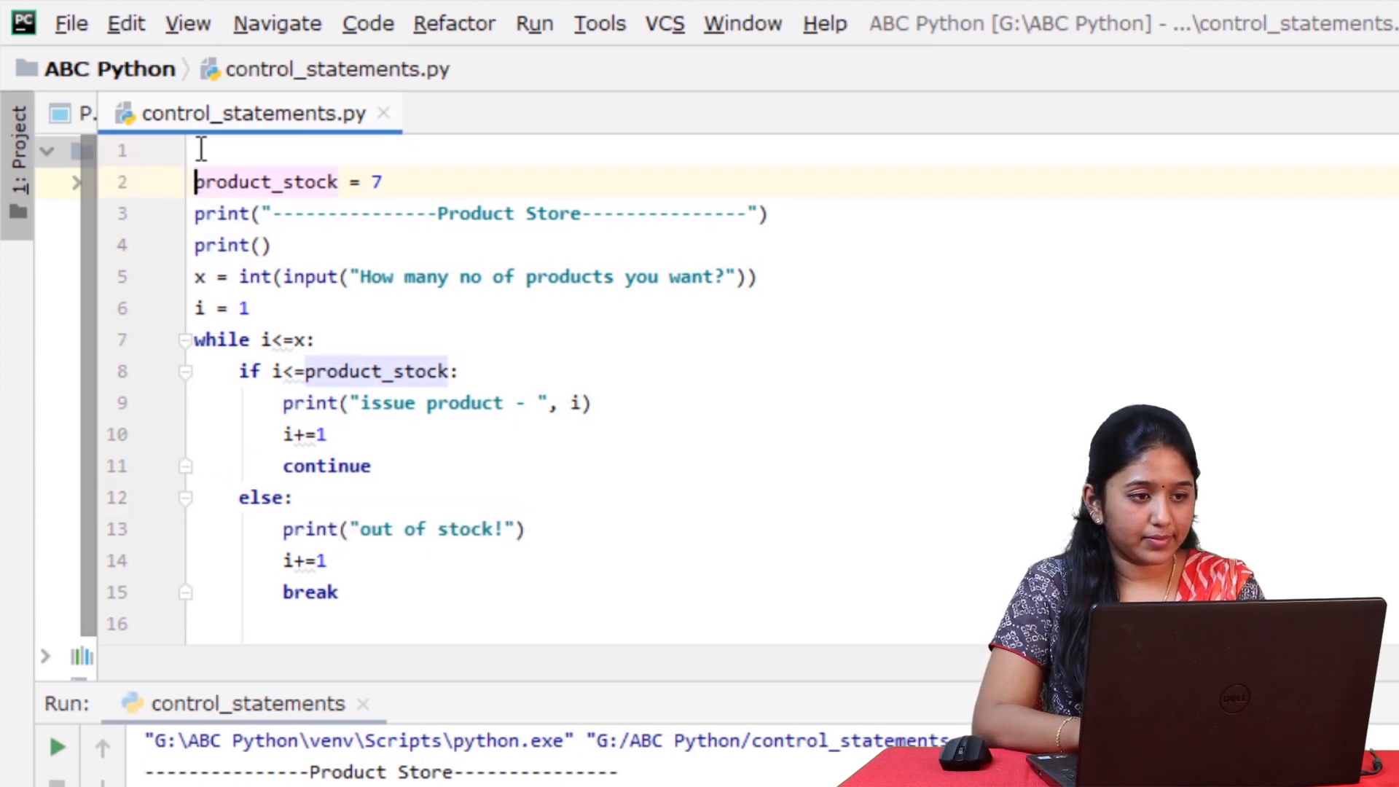
Add an order_status line at the top of the file.
type("order")
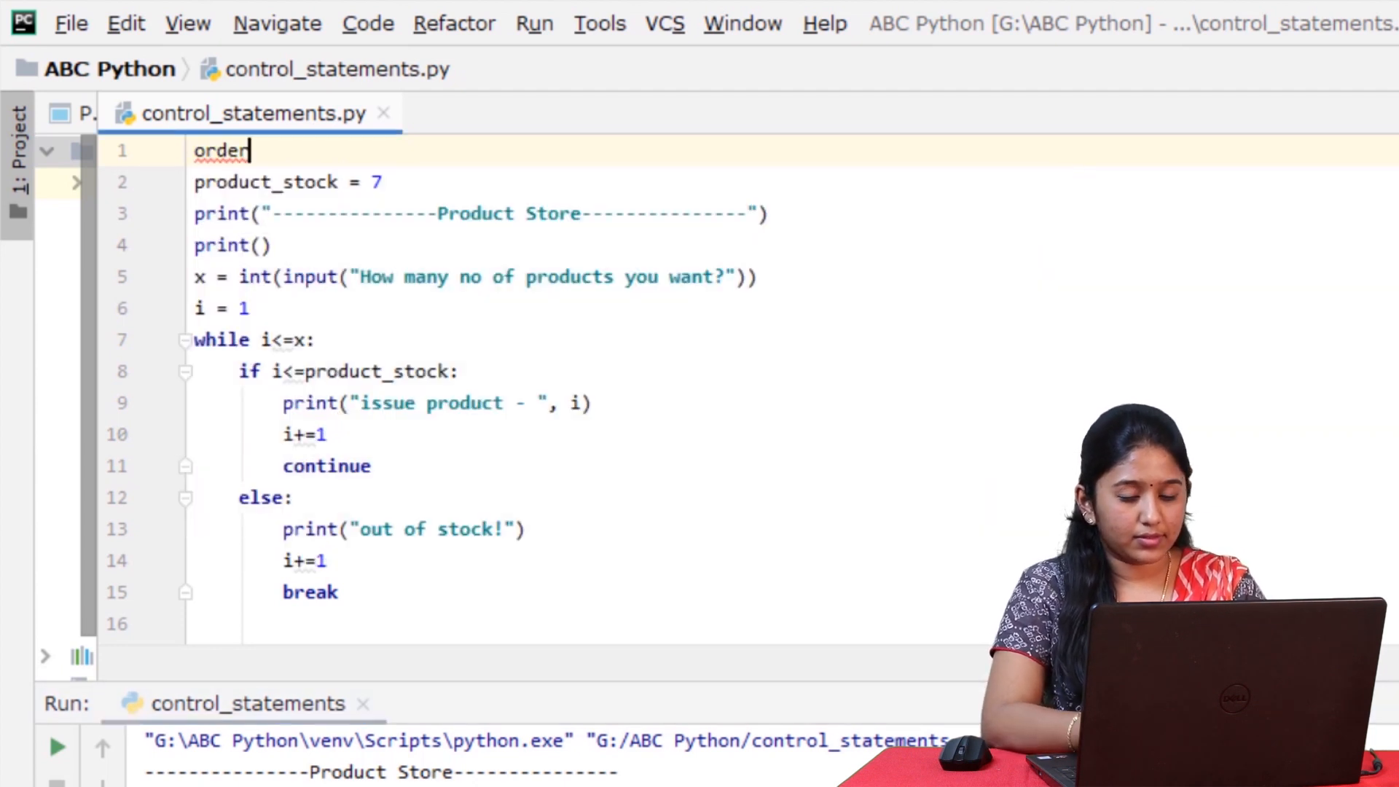
type("_status")
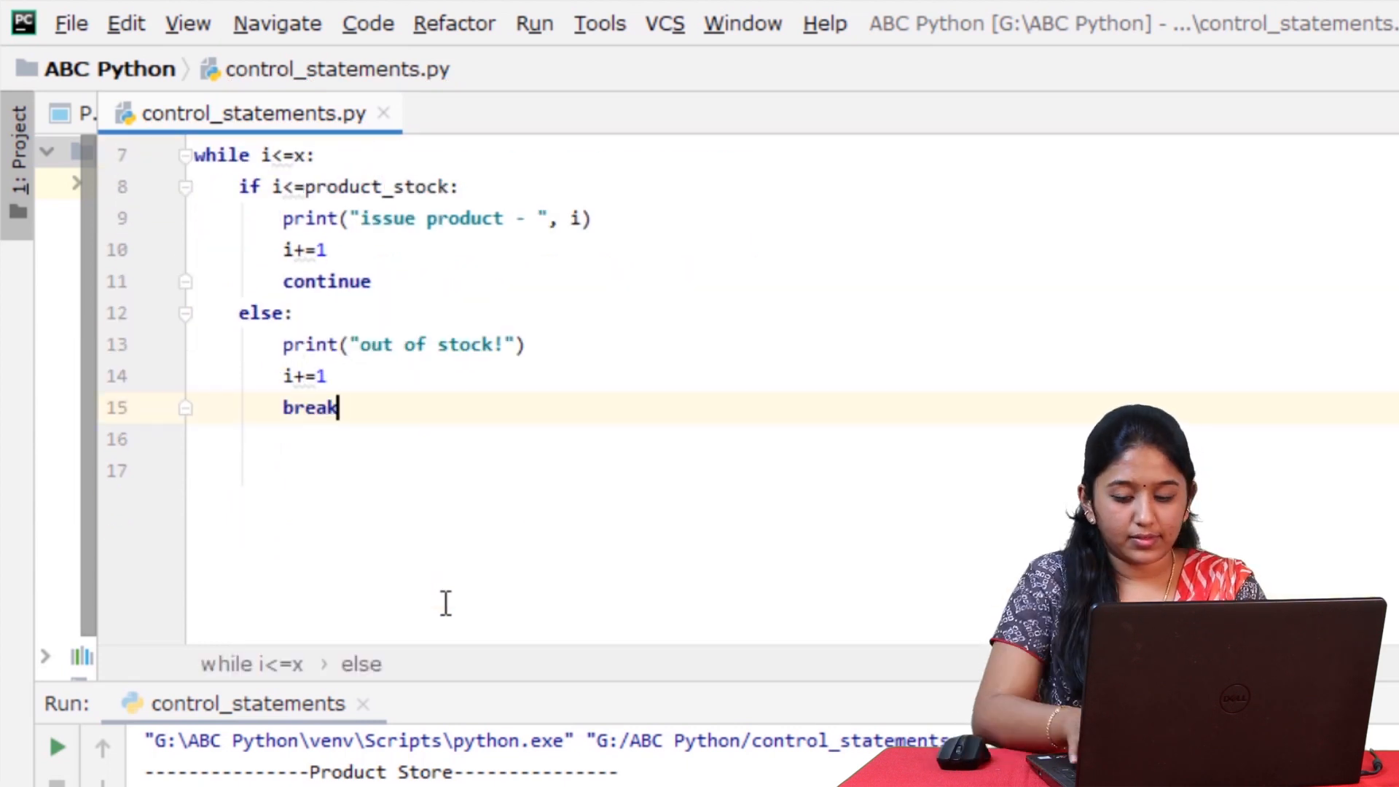
Add an if order_status: block after the loop with pass as its body.
key("Enter")
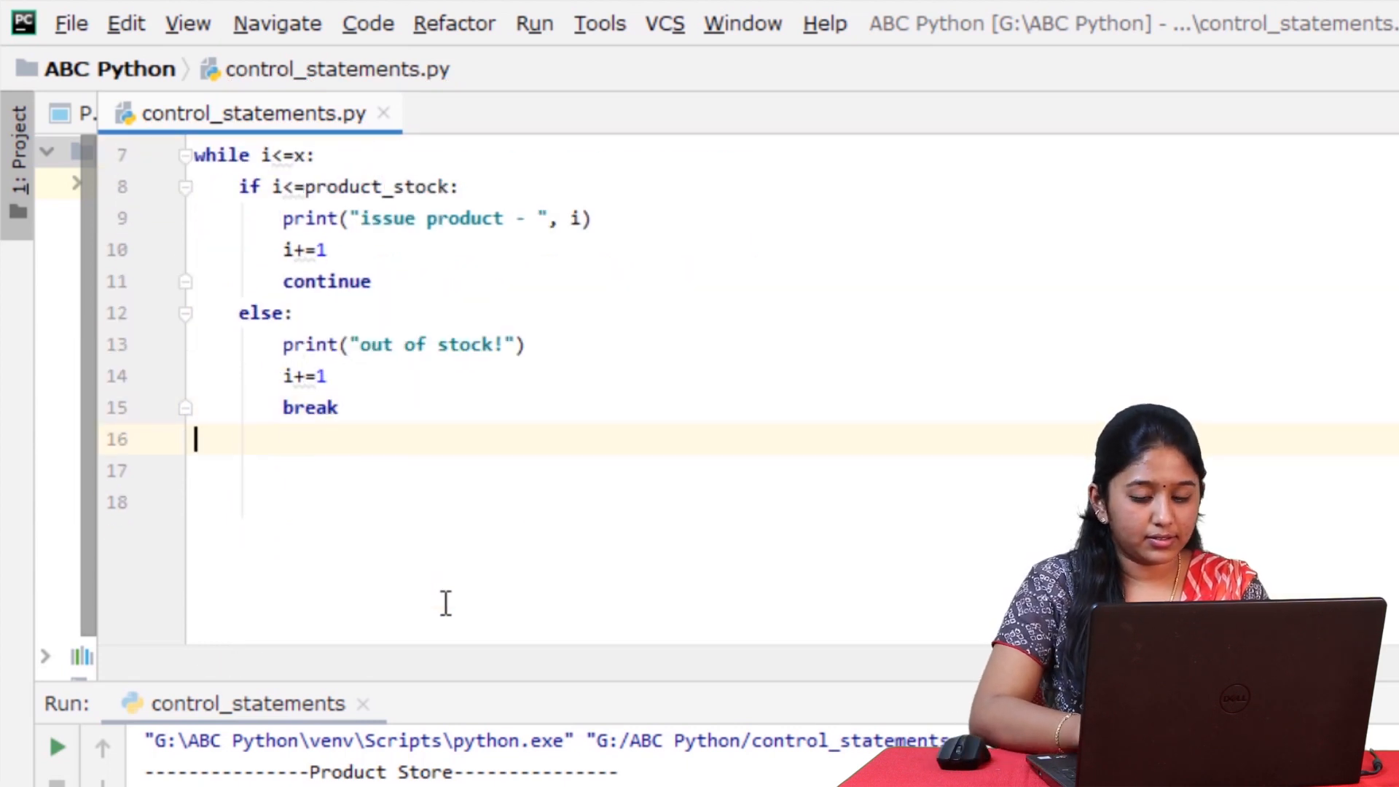
type("if")
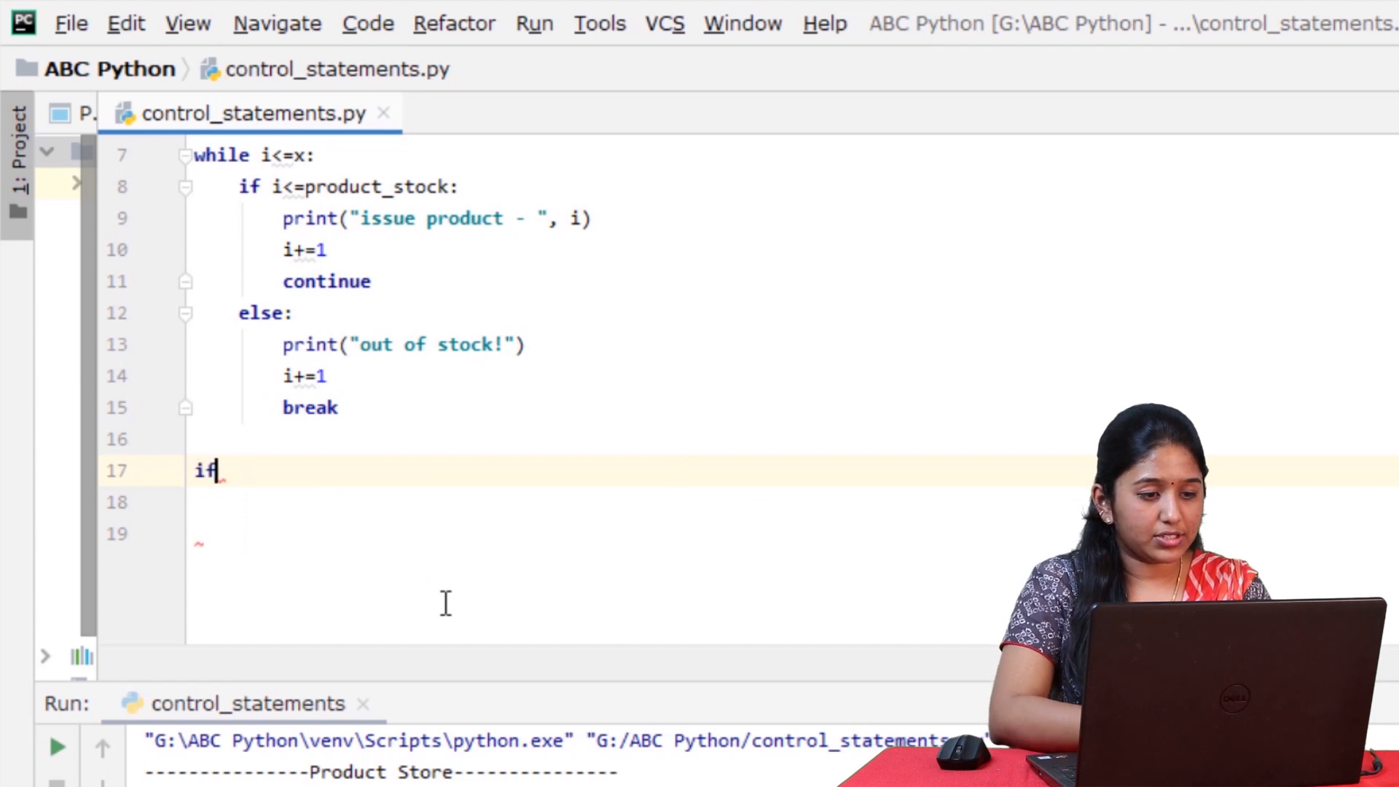
type("orde")
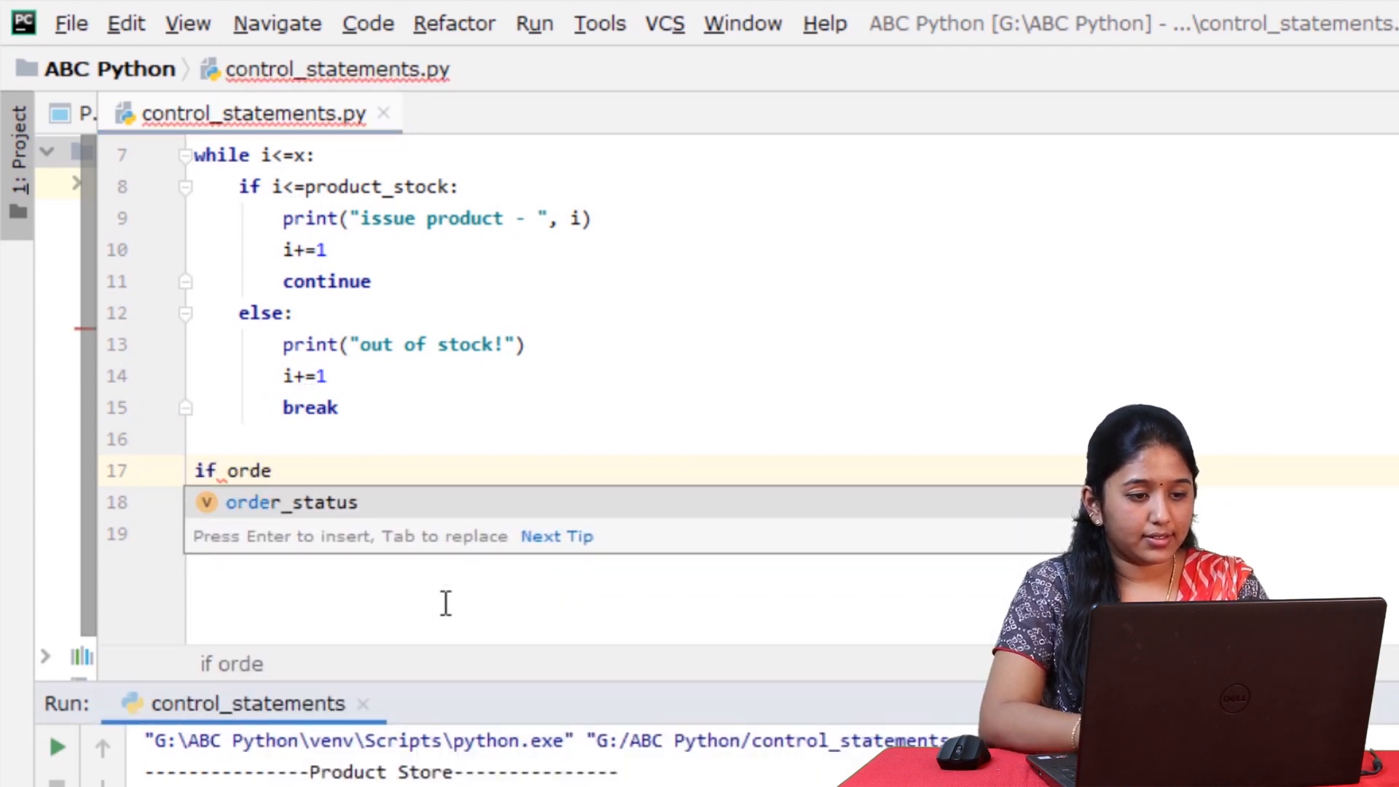
key("Enter")
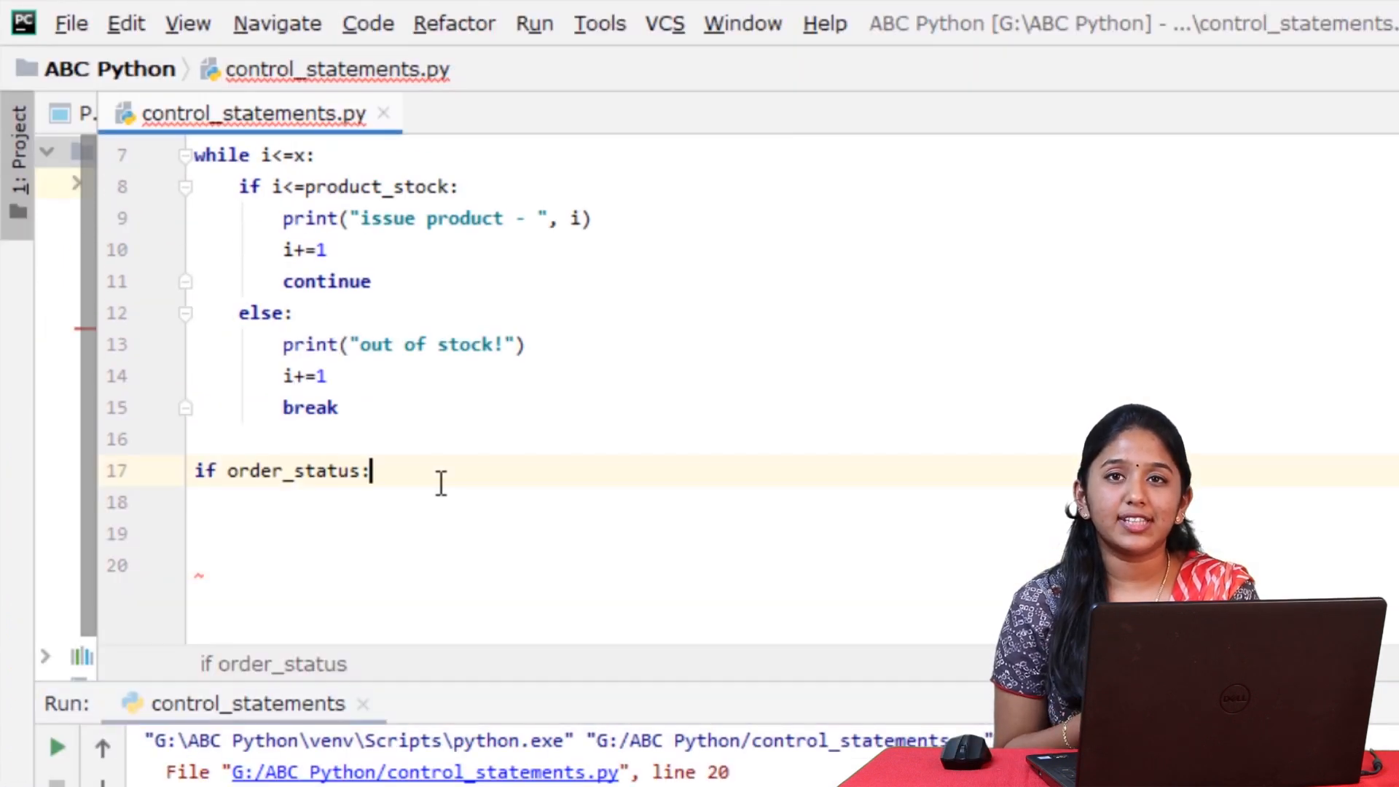
type("pass")
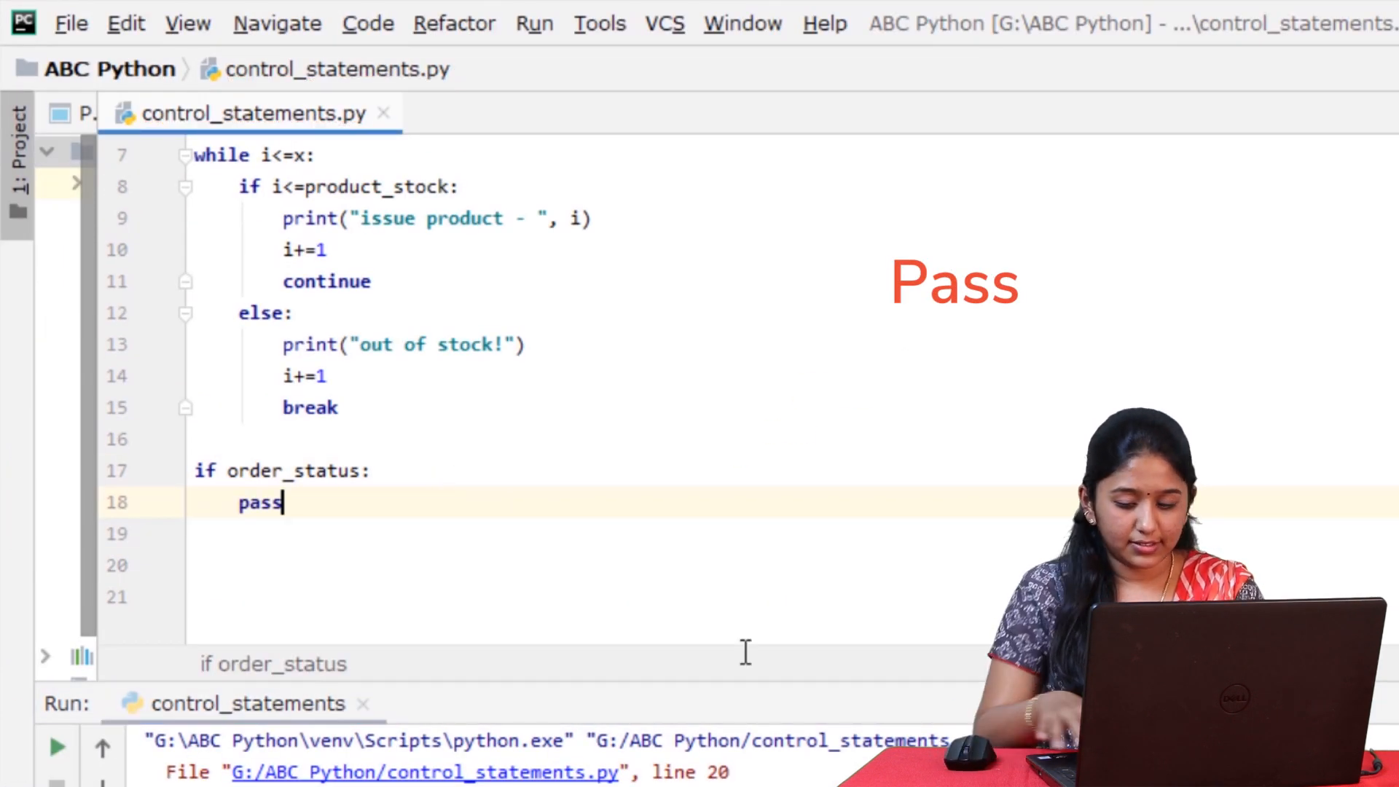